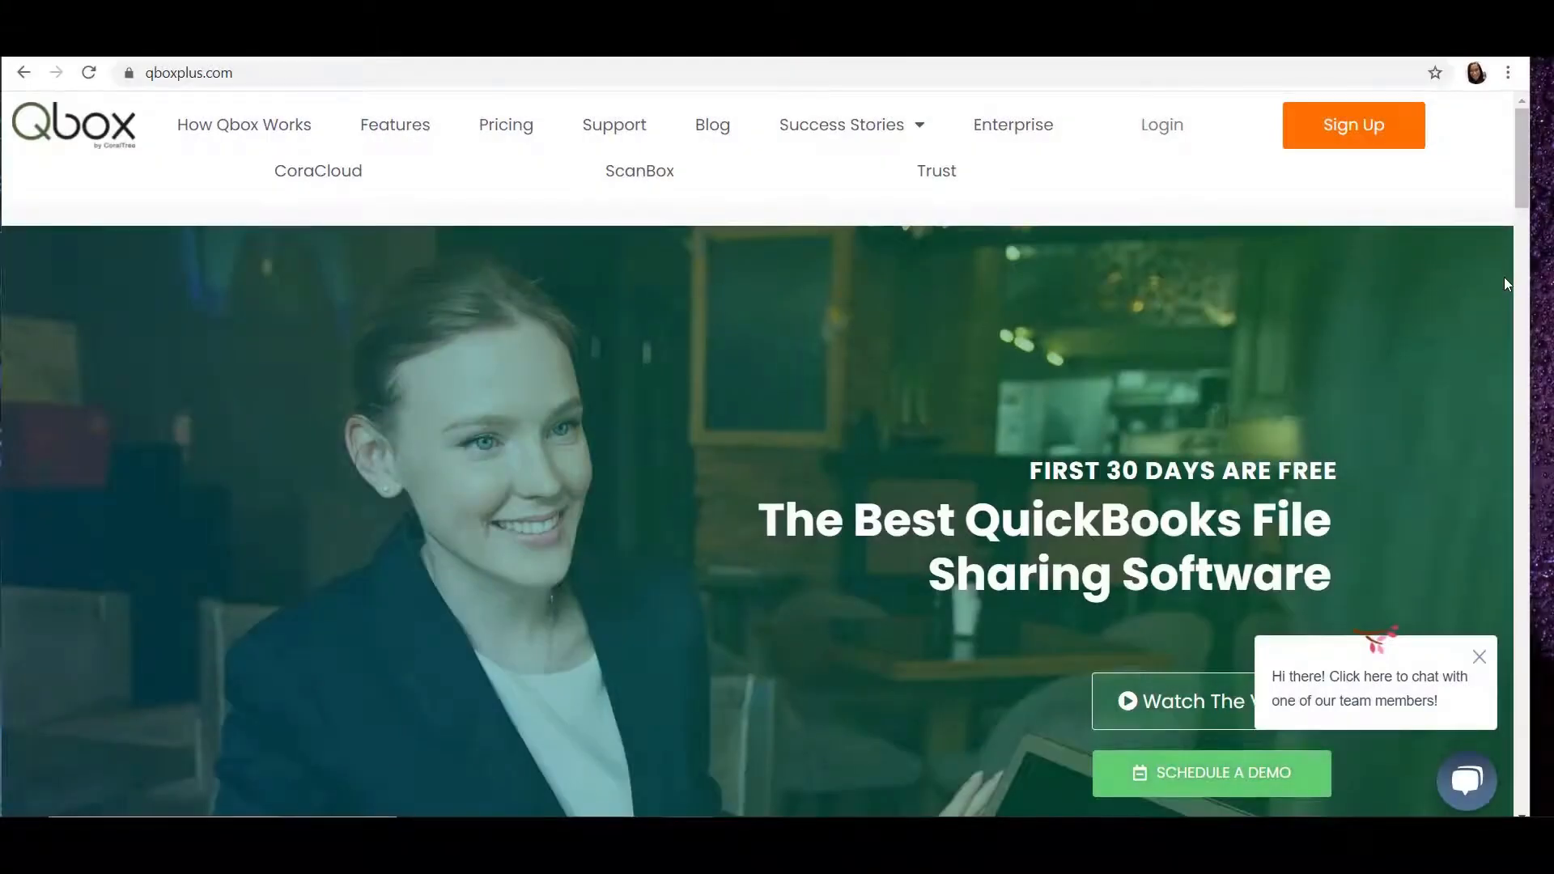
mouse_move(1448, 258)
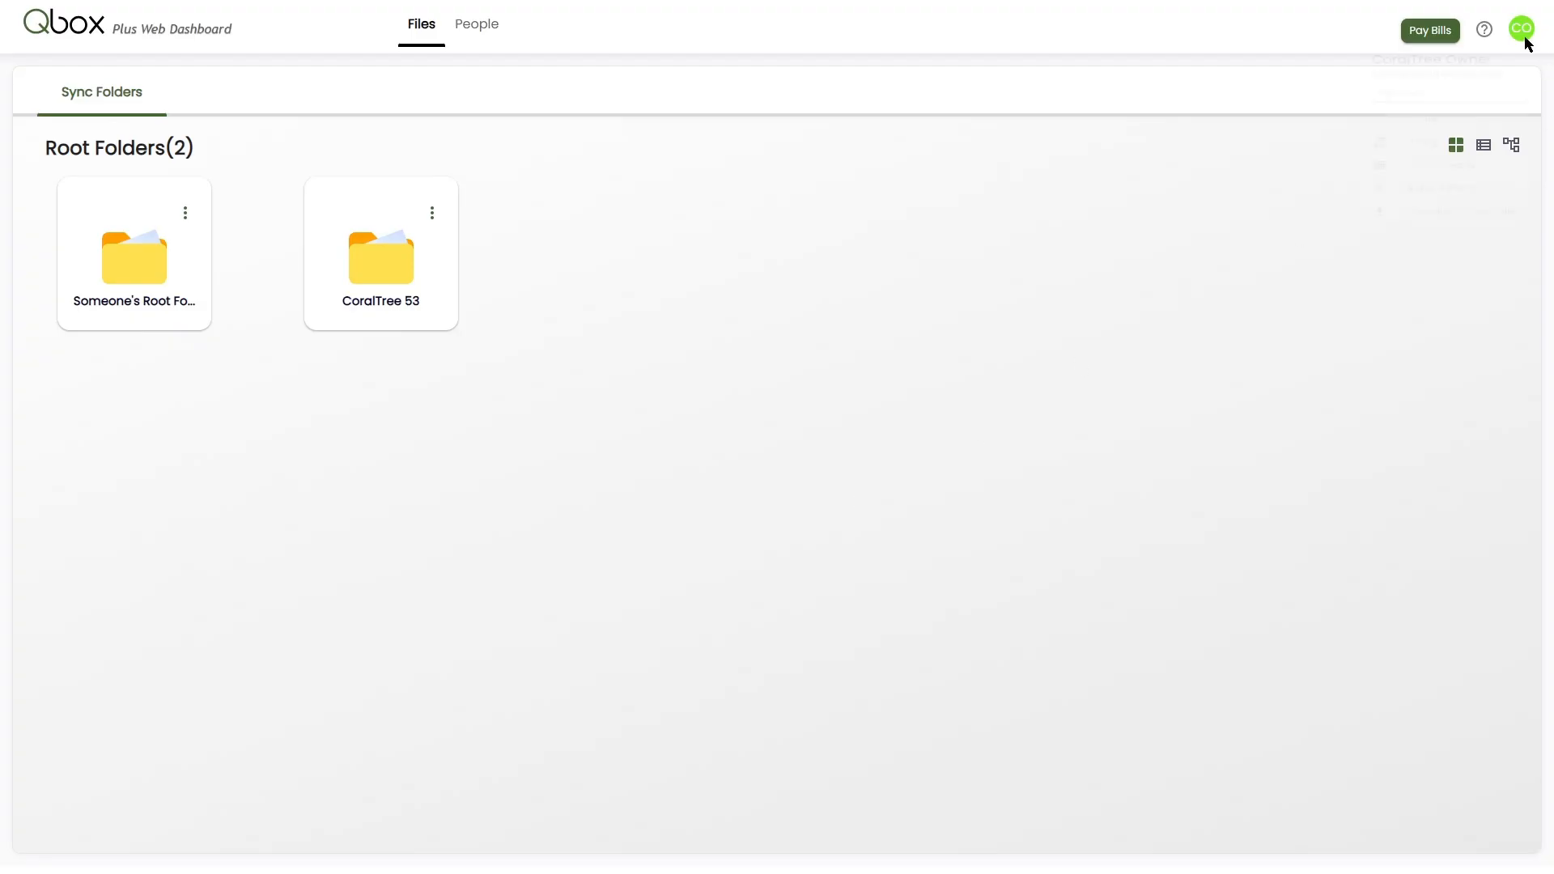
Step: Download the Qbox Client installer from the avatar menu and run setup.exe
click(1522, 29)
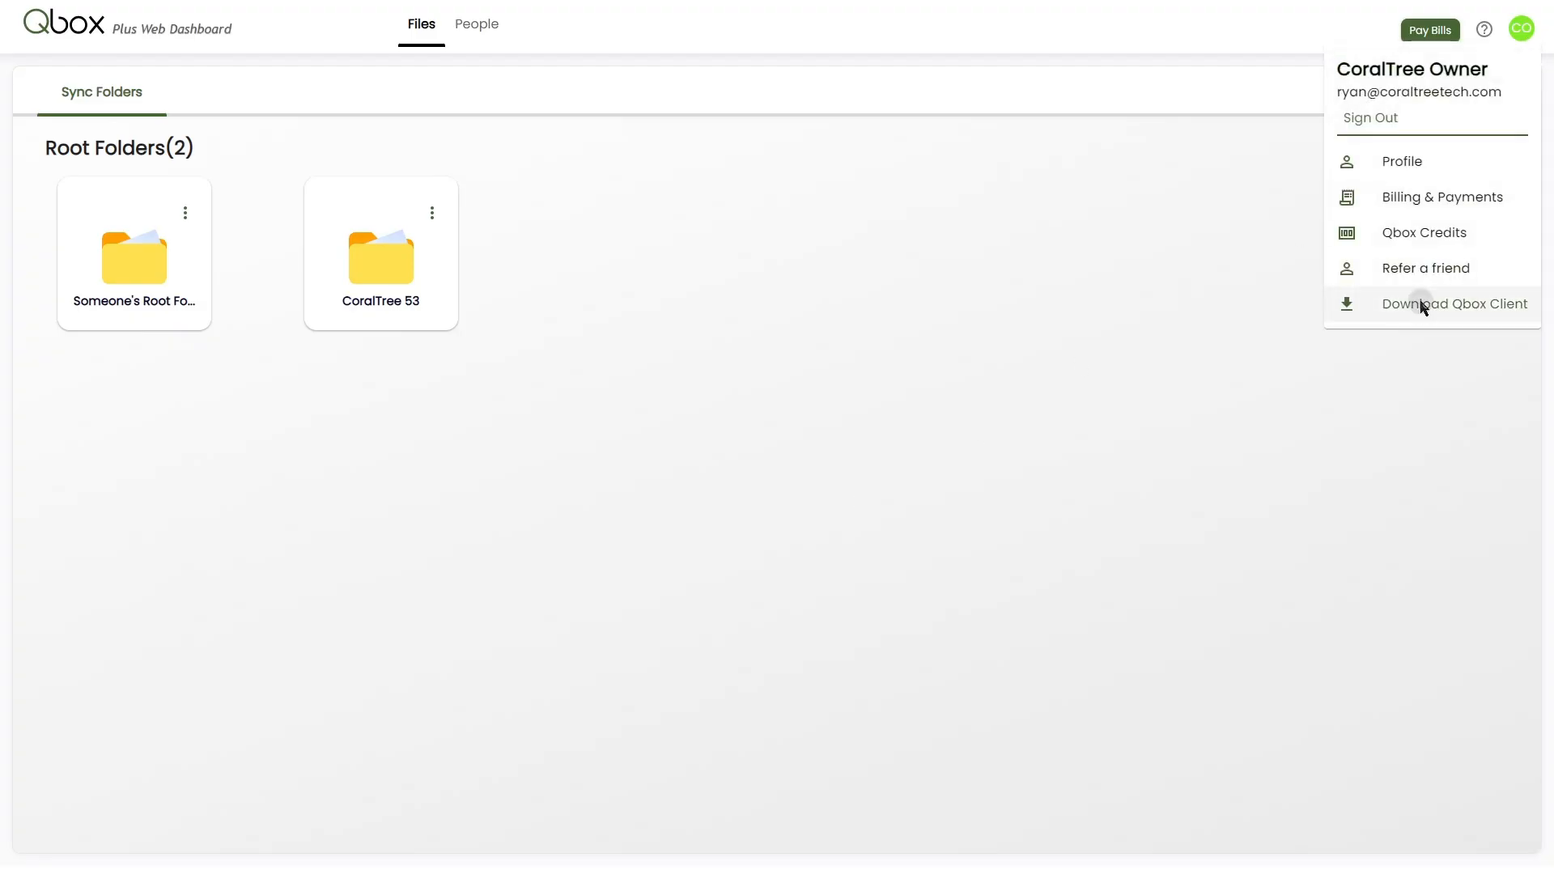
click(1422, 304)
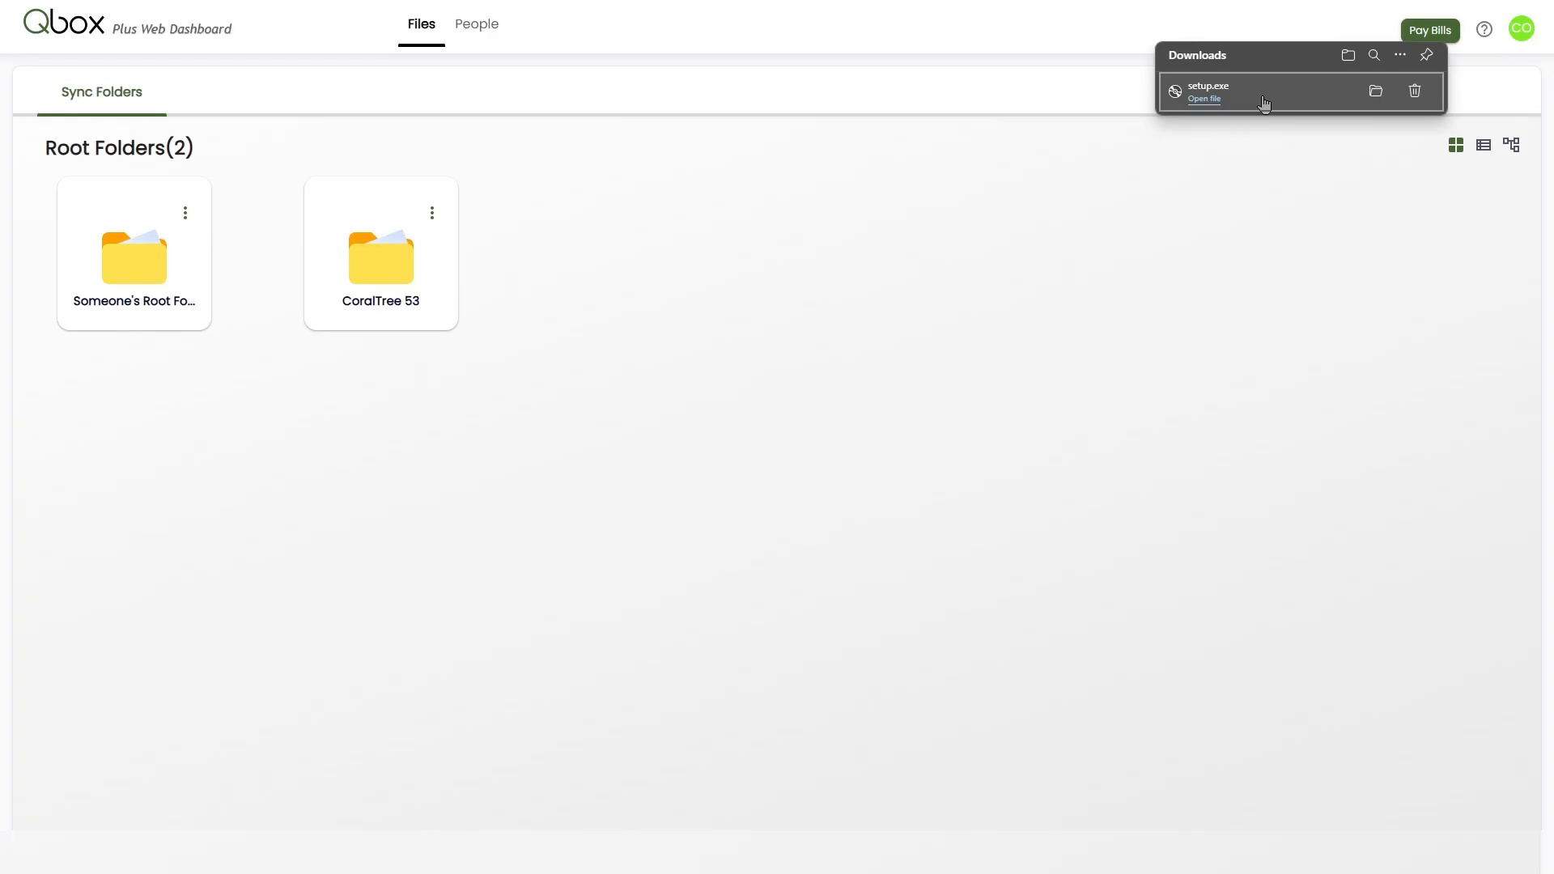
click(1204, 98)
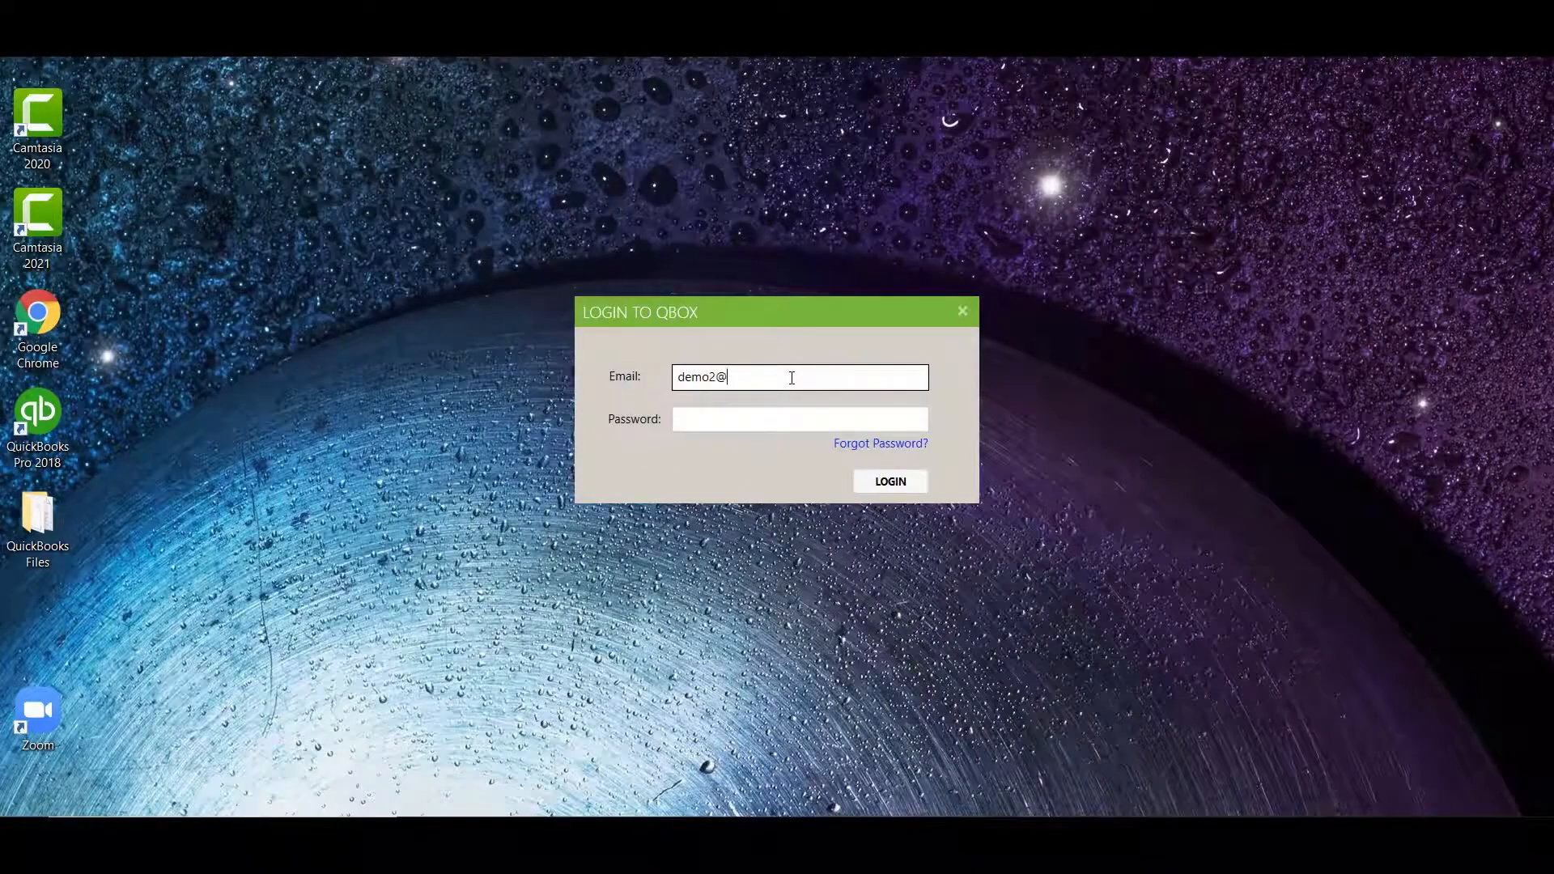
Step: Log in to the Qbox client with the 'coaltre' email and its password
text(coaltreetech.com)
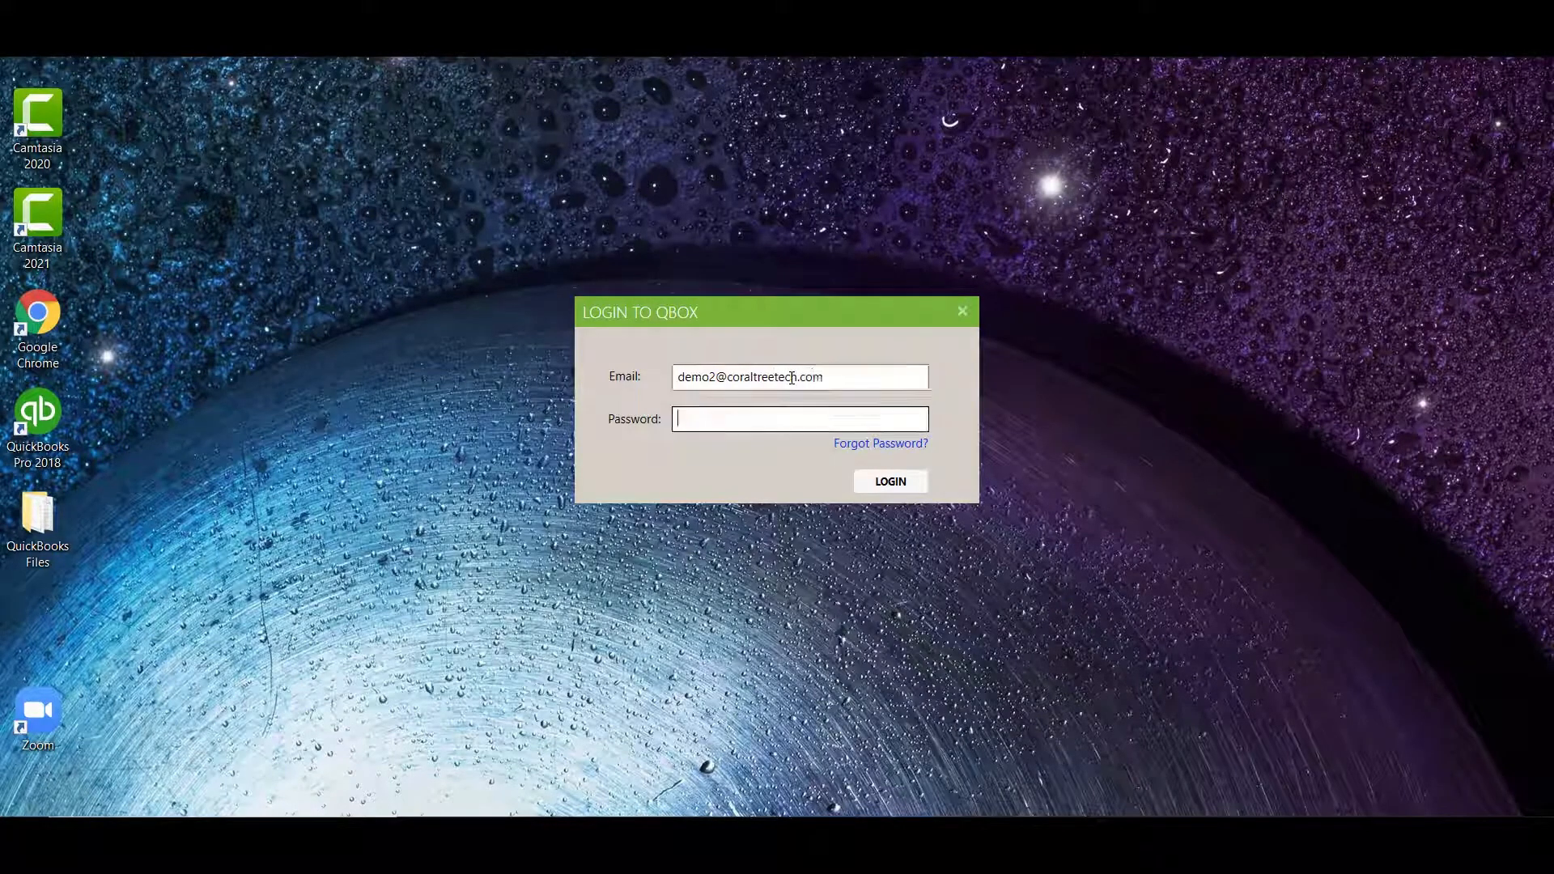
text(••••••)
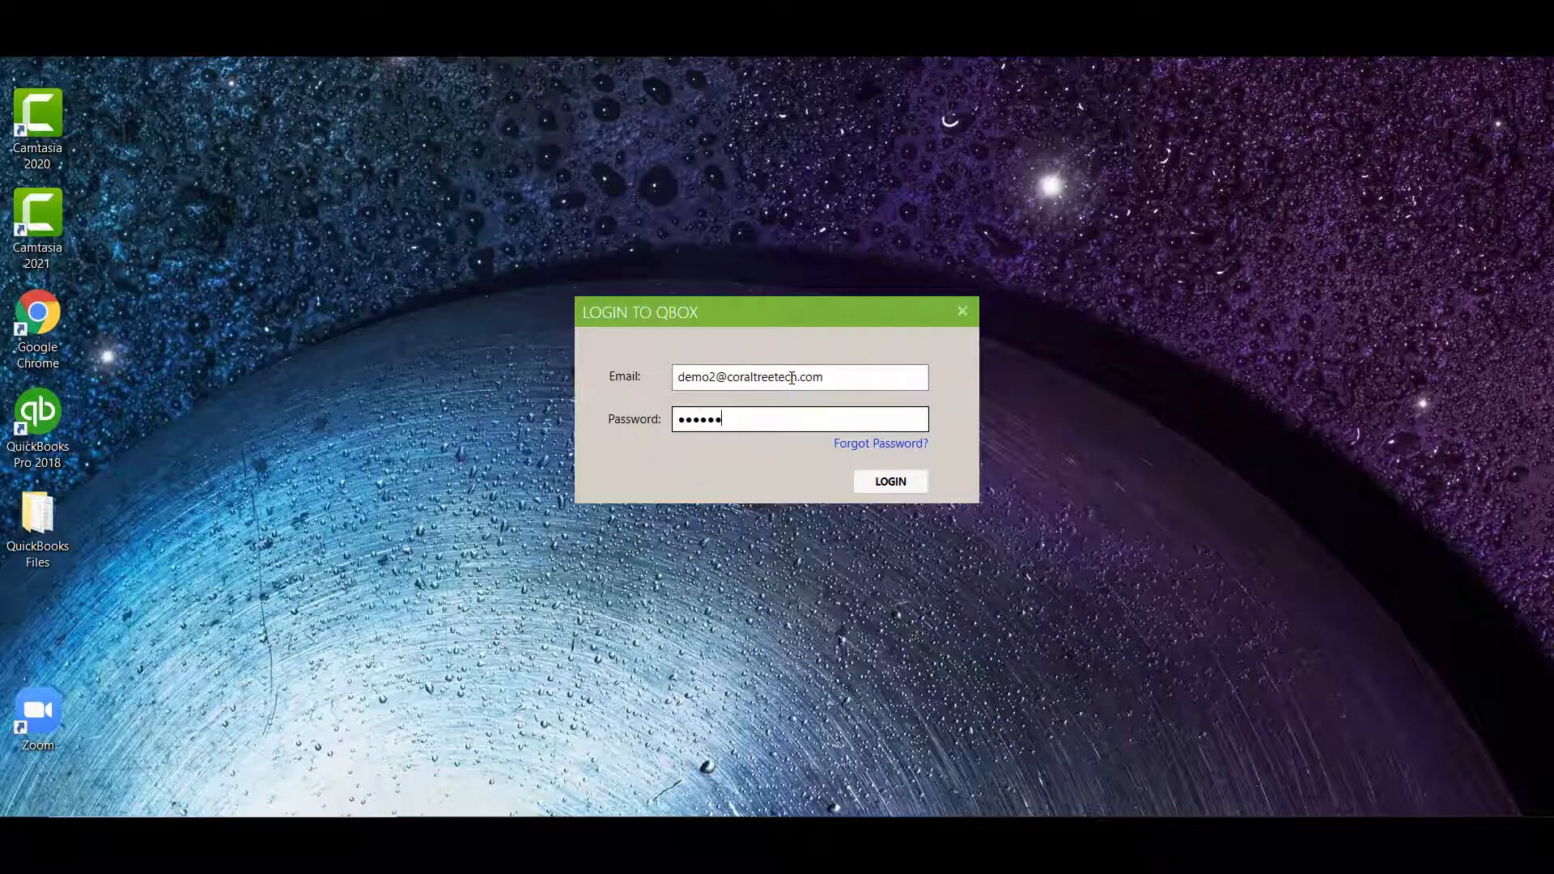
click(890, 481)
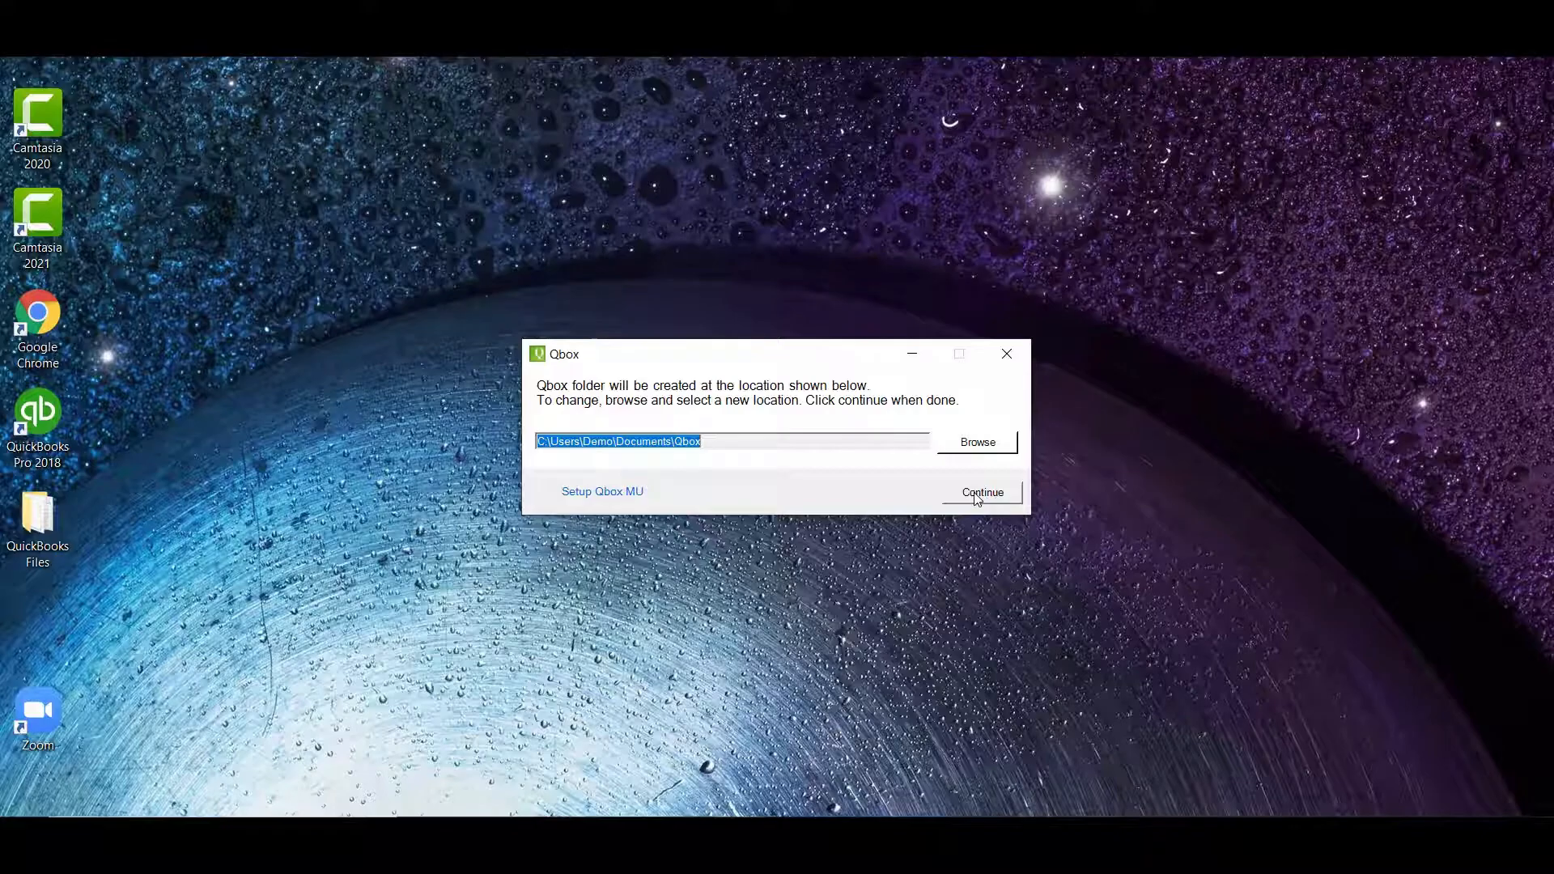
Step: Accept the default folder C:\Users\Demo\Documents\Qbox to reach Qbox Explorer
click(982, 493)
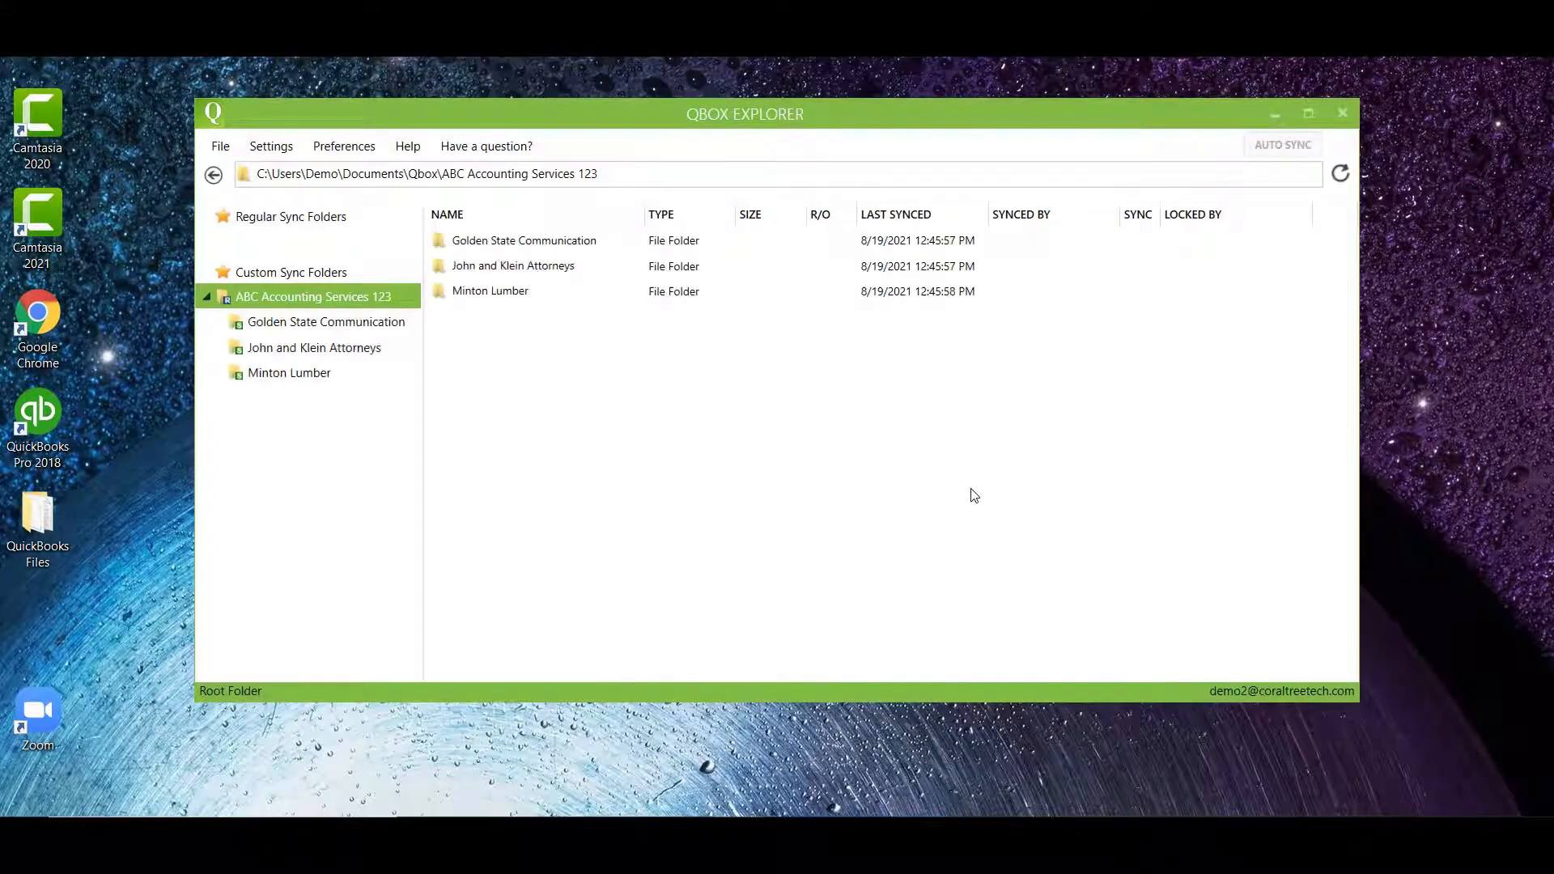